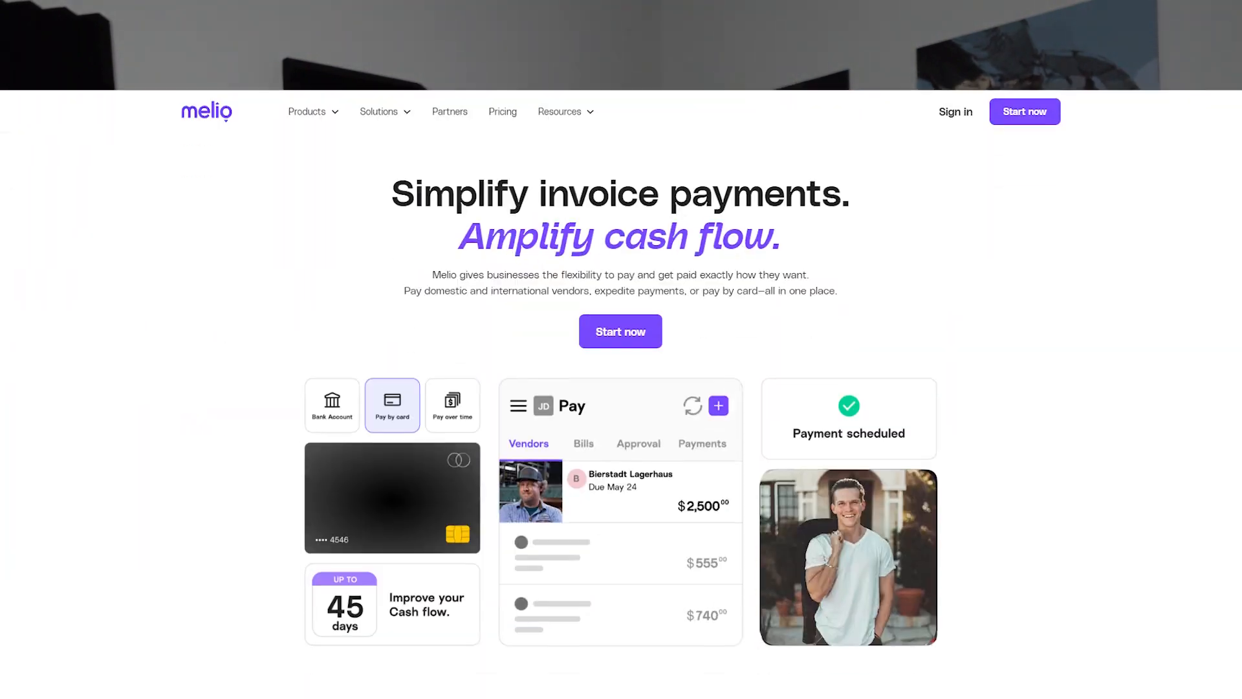
# Start signing up for a Melio business account from the landing page
pyautogui.scroll(-3)
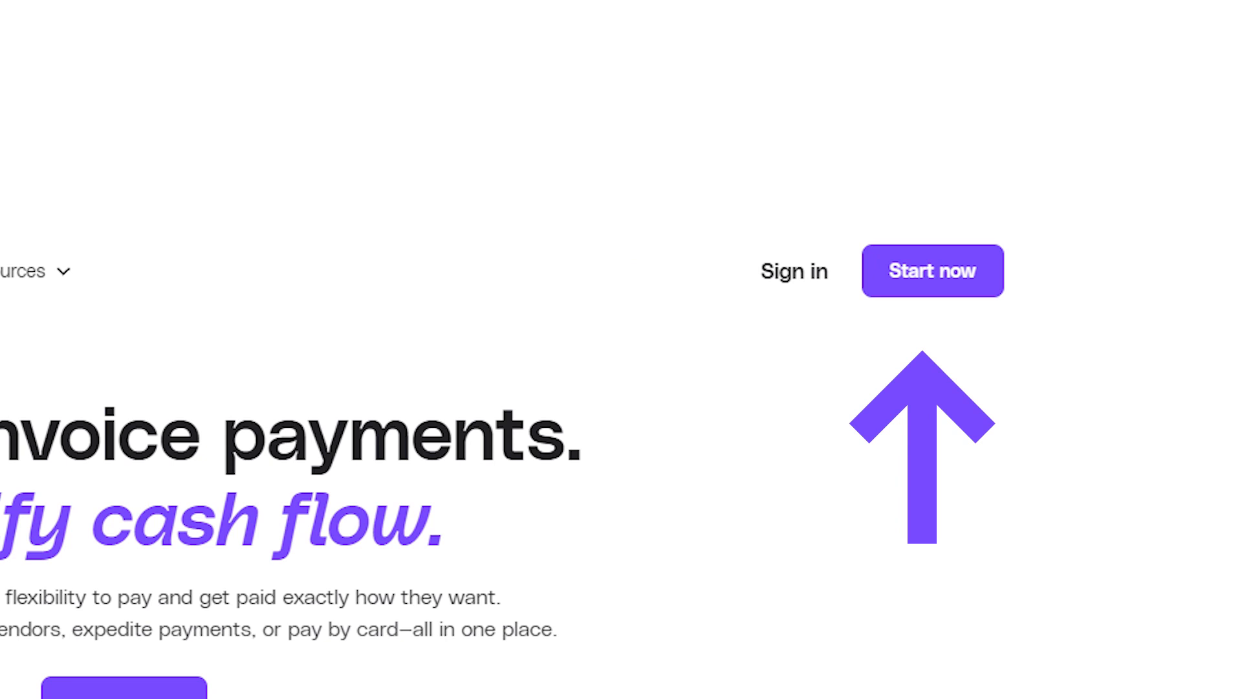
pyautogui.click(935, 271)
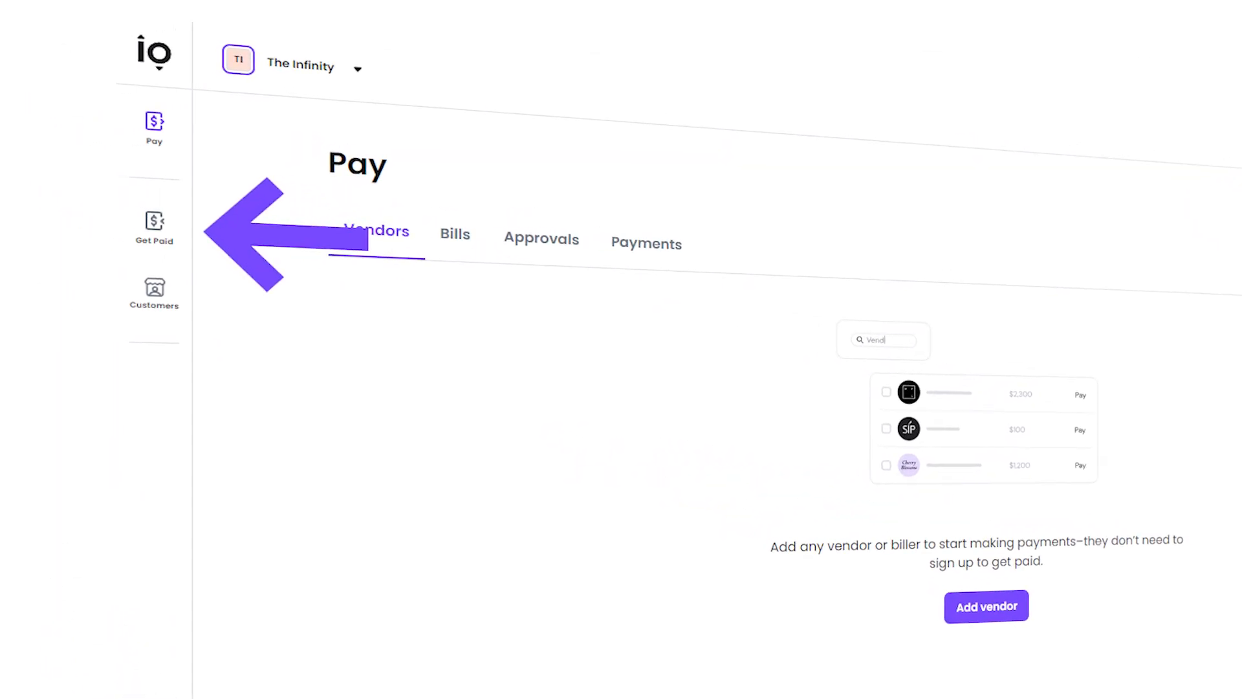
# View the Get Paid payment statuses, then go to the empty Customers page
pyautogui.click(153, 223)
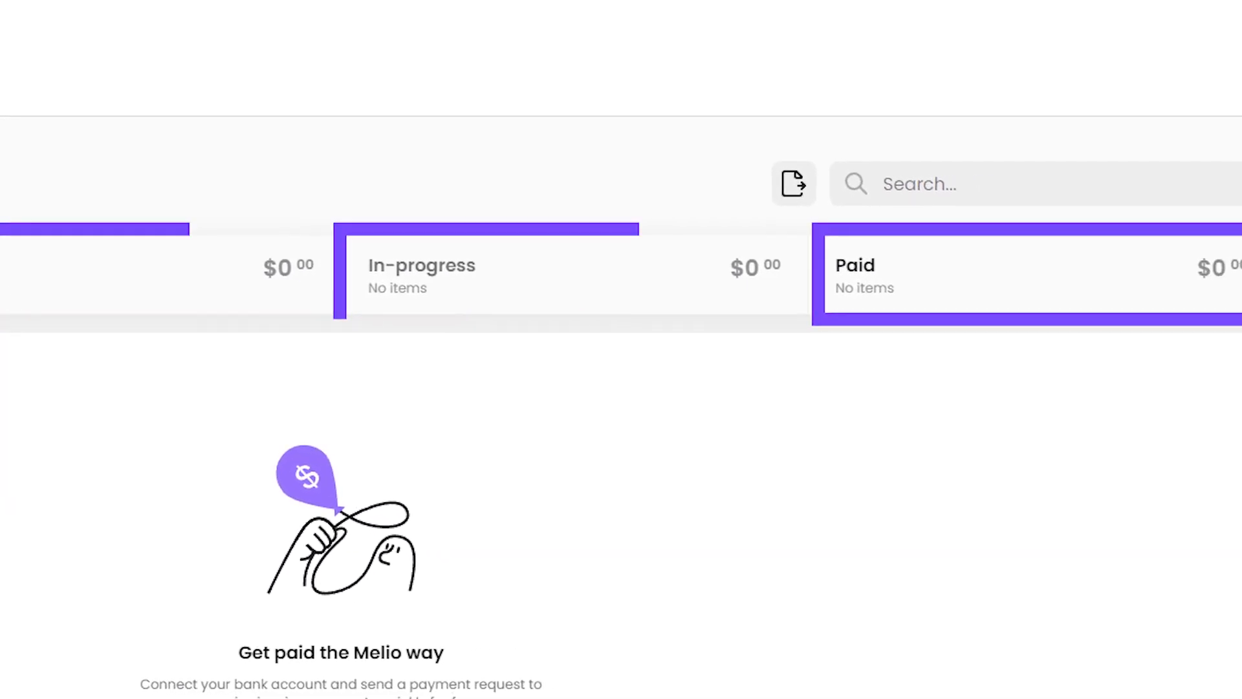
pyautogui.click(233, 269)
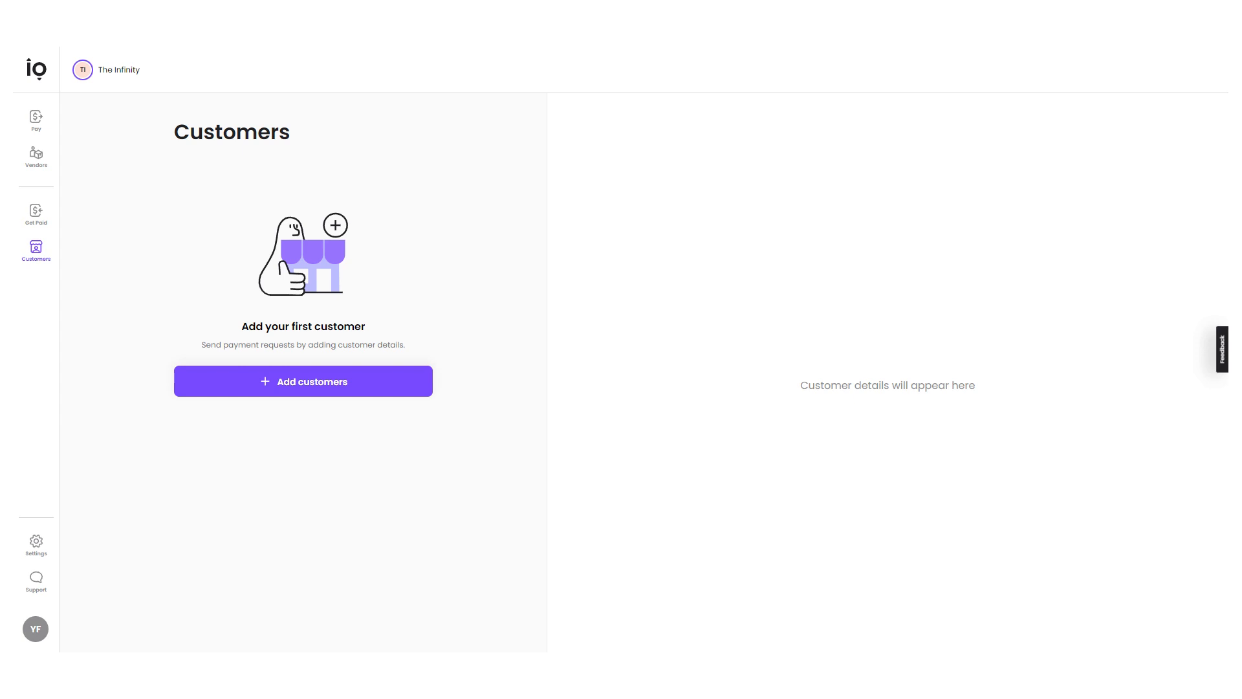
# Tour Settings including payment methods, then bring up the avatar account menu
pyautogui.click(37, 543)
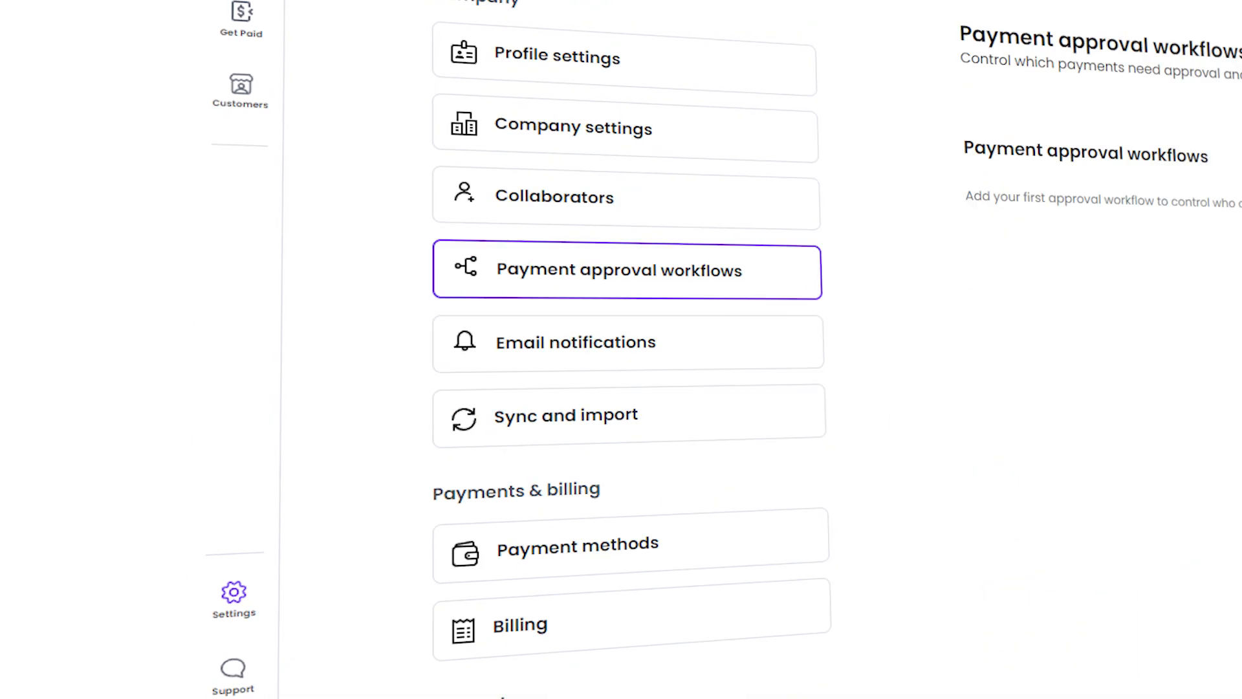
pyautogui.scroll(-3)
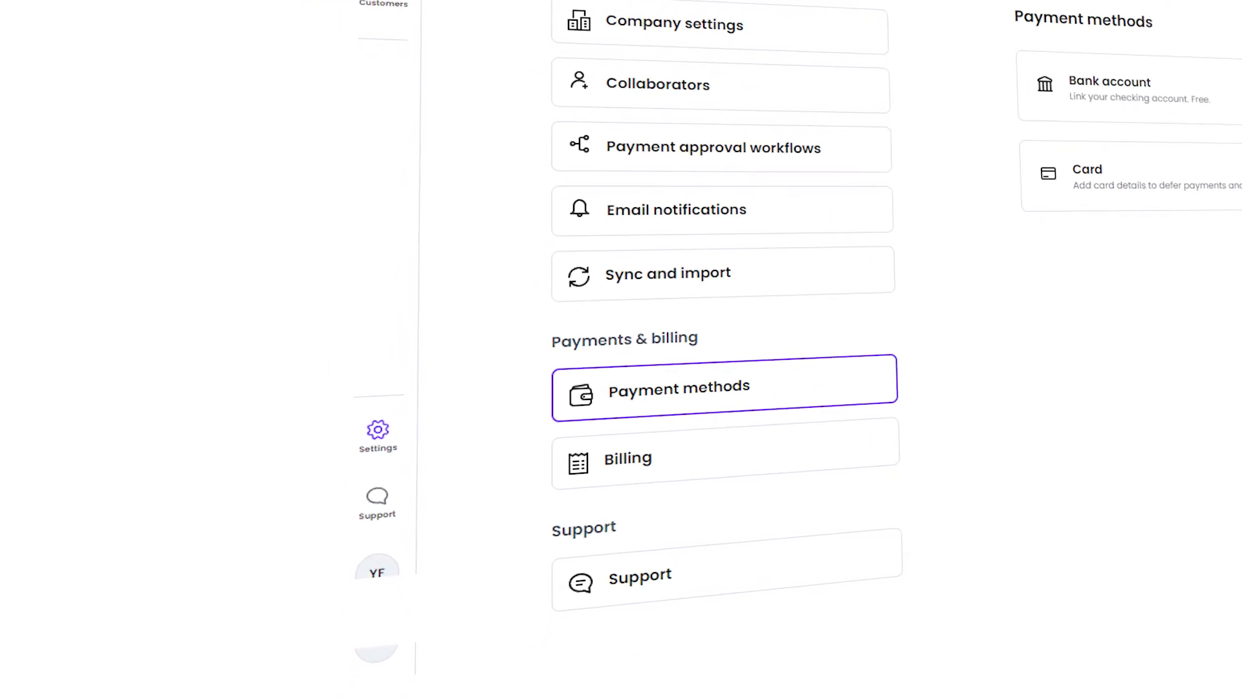
pyautogui.click(639, 574)
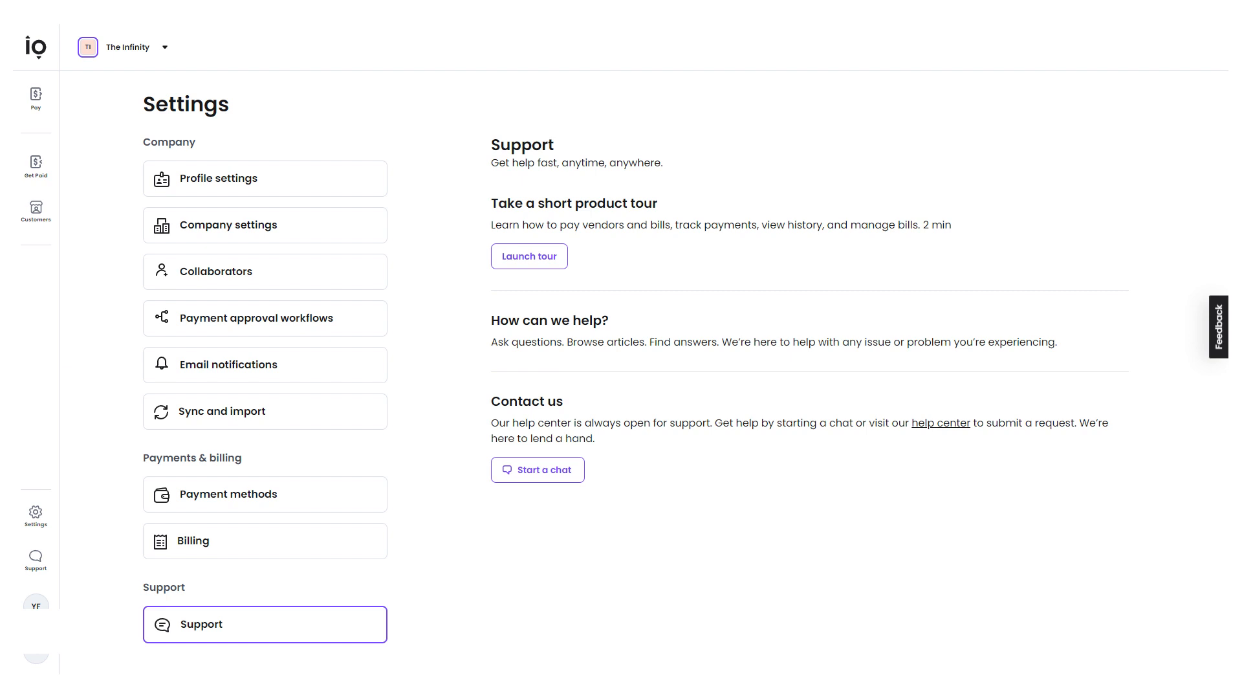
pyautogui.click(36, 606)
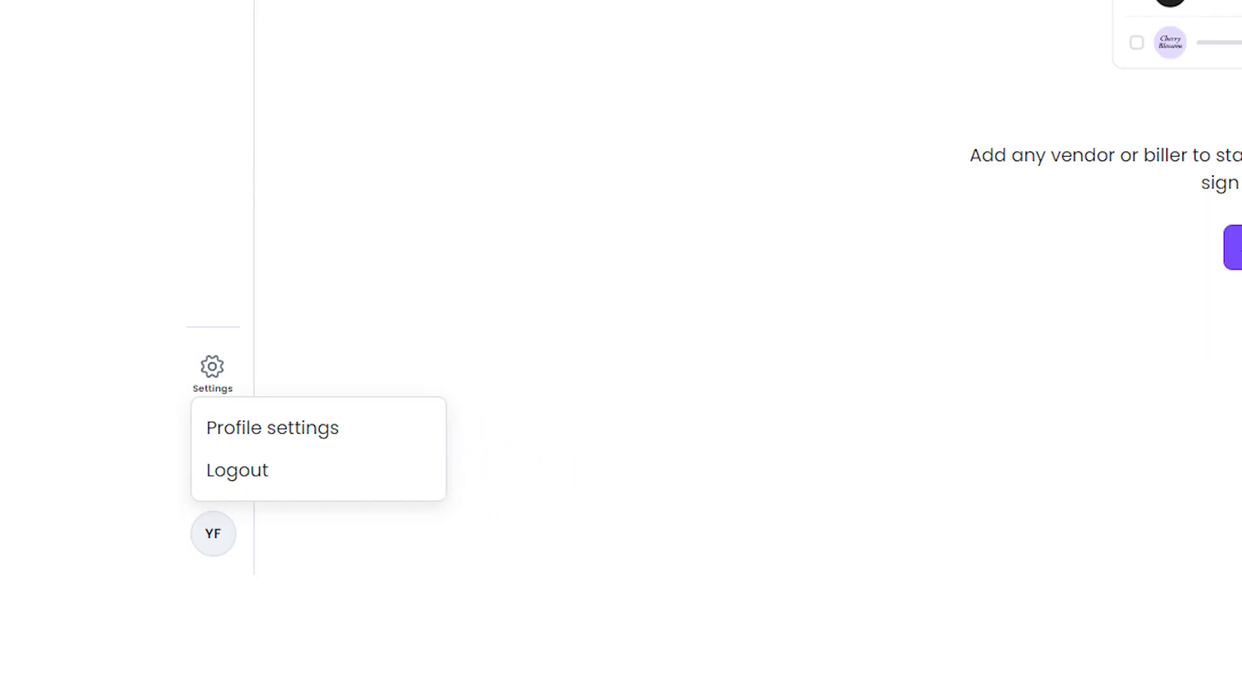
# Show the profile settings page with contact details and the Owner role
pyautogui.click(272, 427)
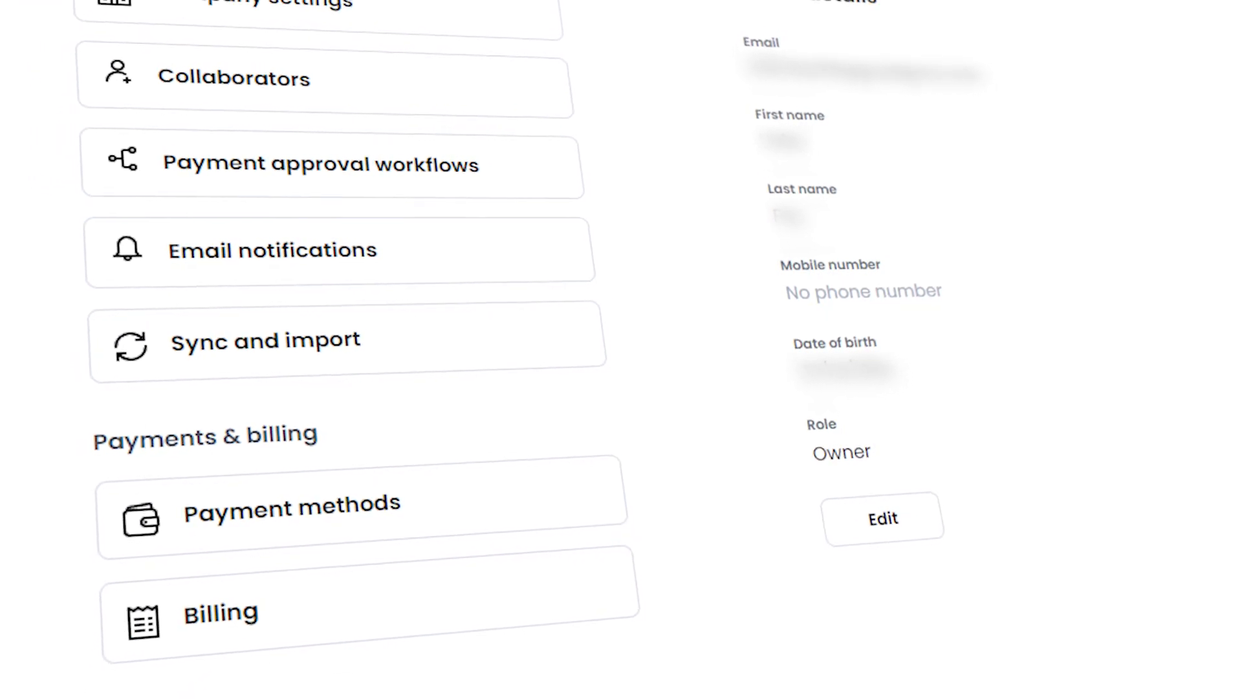
# From payment methods, begin linking a bank account and choose 'Connect account instantly'
pyautogui.click(292, 508)
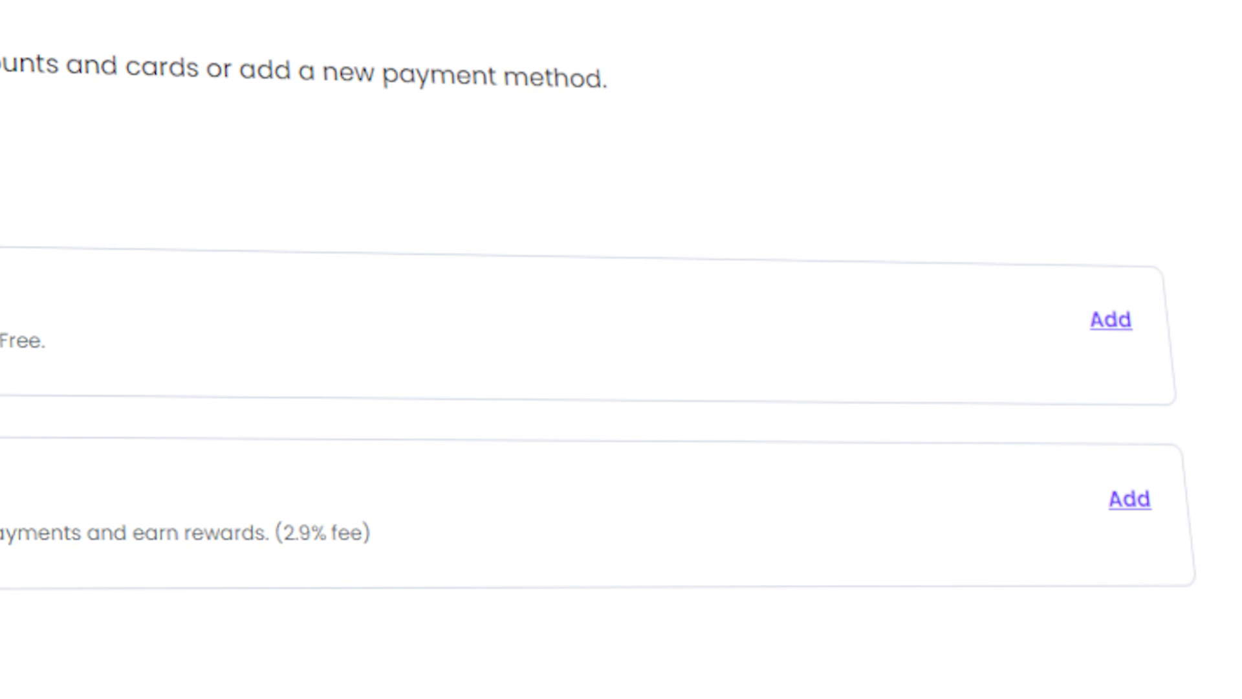
pyautogui.click(1112, 321)
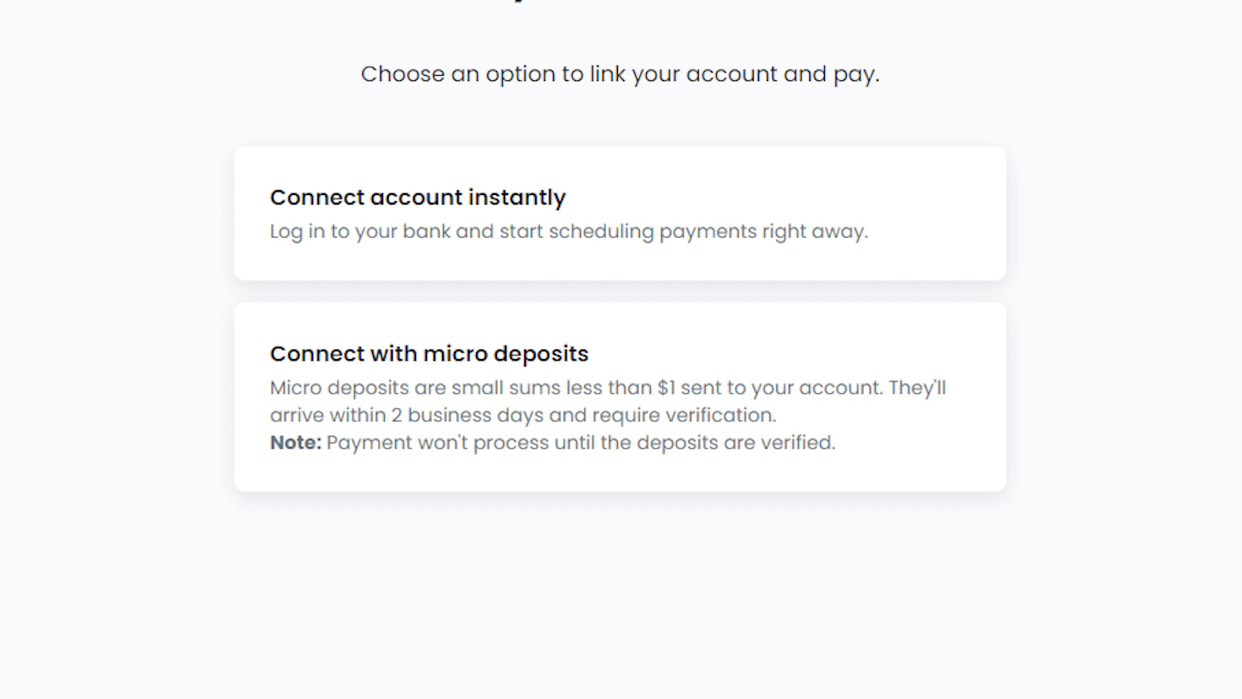
pyautogui.click(613, 409)
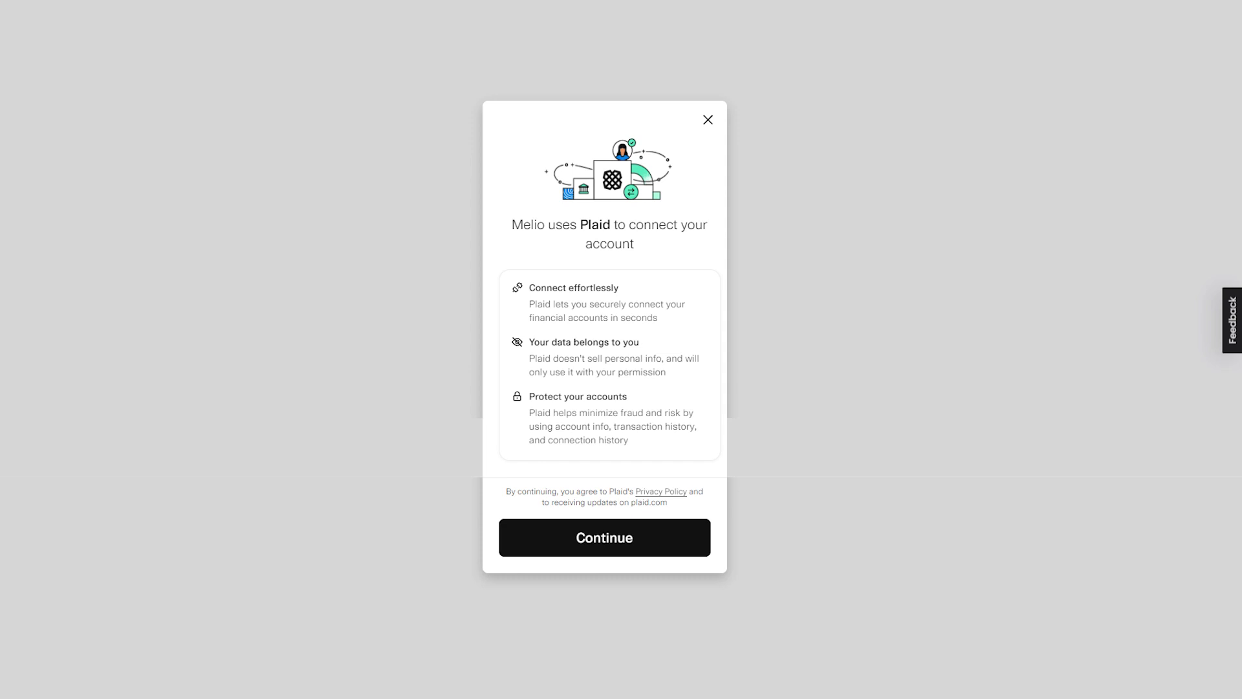
# Accept Plaid's introduction terms and continue to the reCAPTCHA check
pyautogui.click(603, 537)
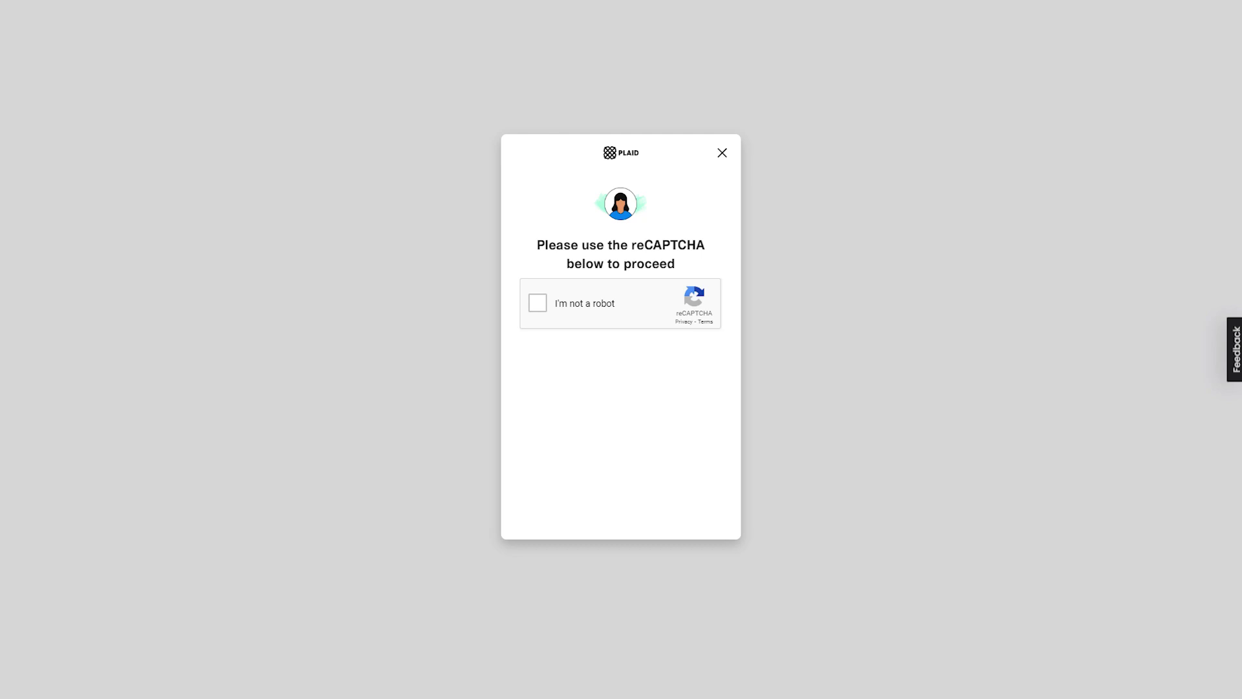
# Tick 'I'm not a robot' and continue to log in at Chase
pyautogui.click(537, 303)
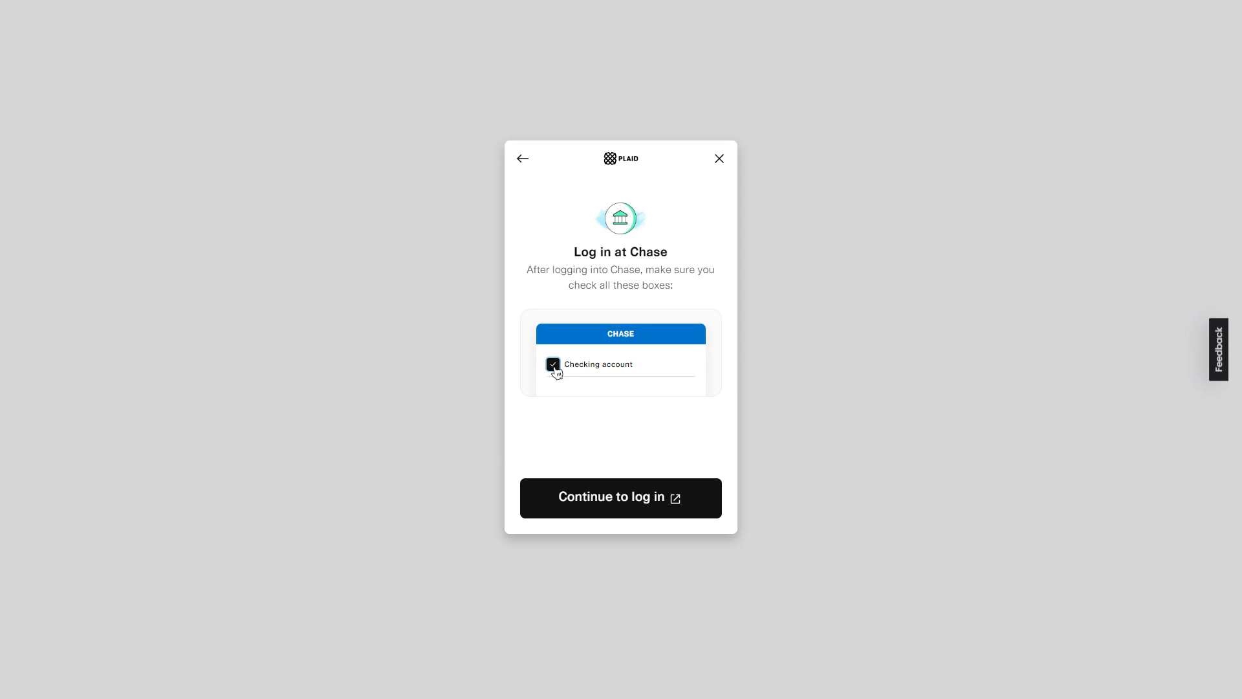
pyautogui.click(621, 497)
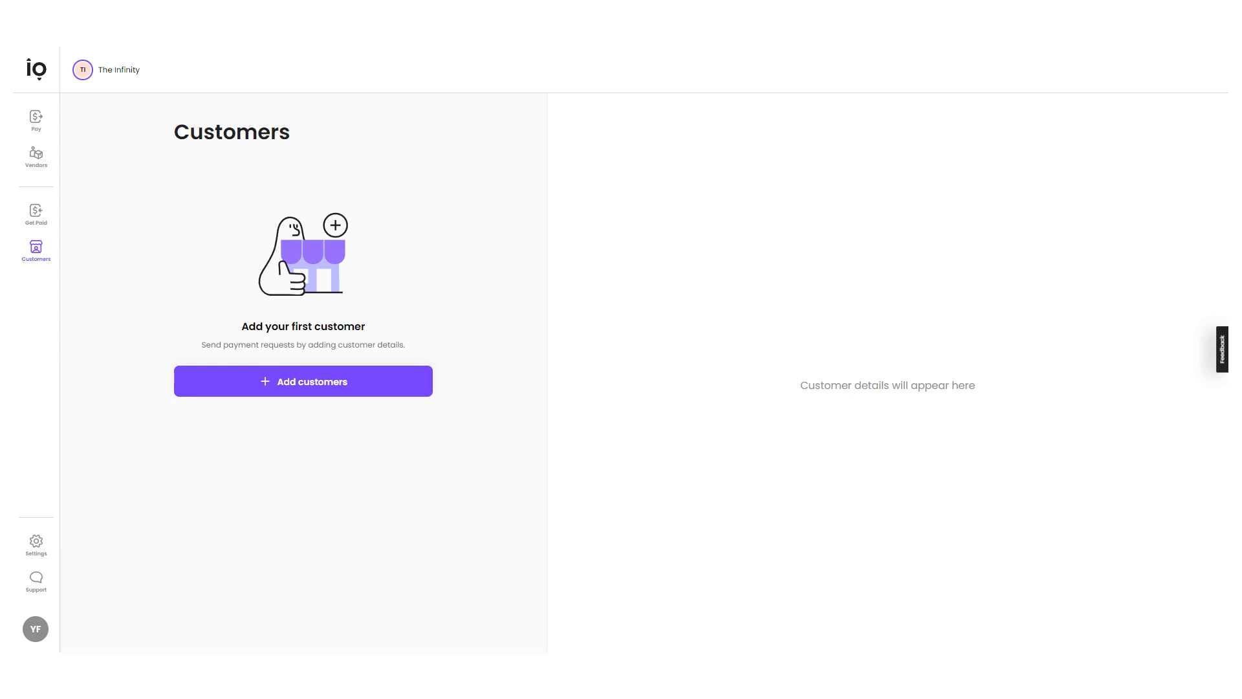
# Begin adding the first customer from the empty Customers list
pyautogui.click(303, 381)
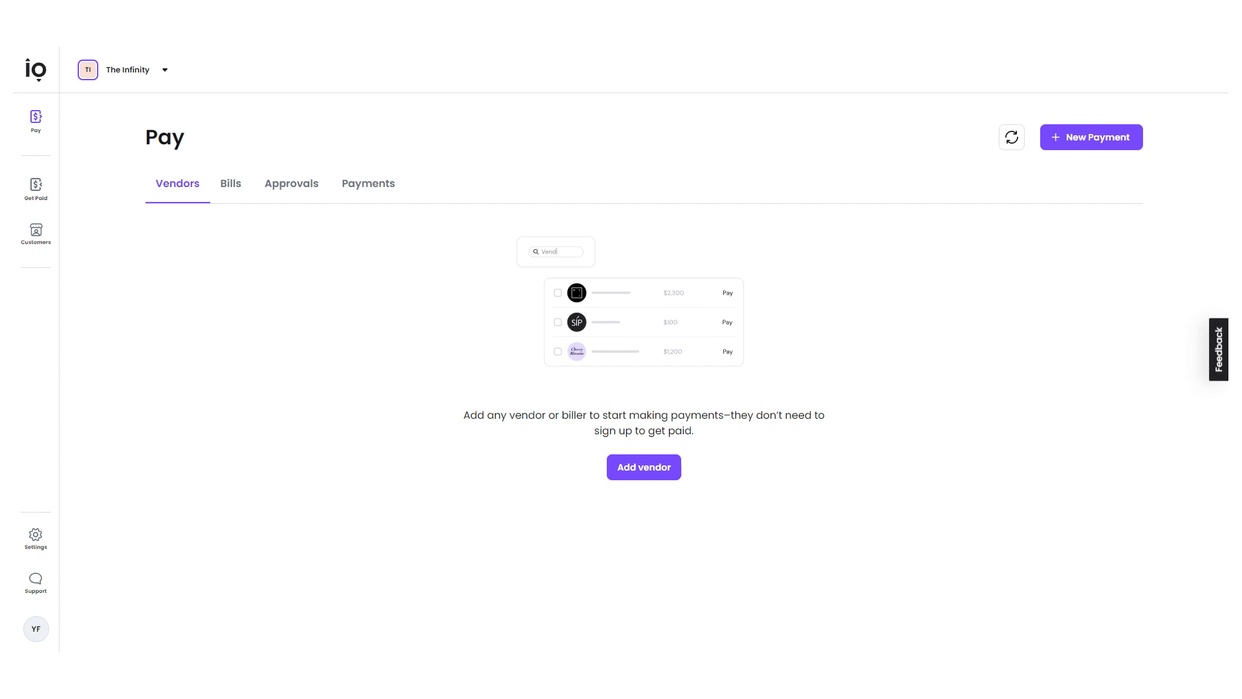
# Go to the Pay section from the sidebar
pyautogui.click(36, 233)
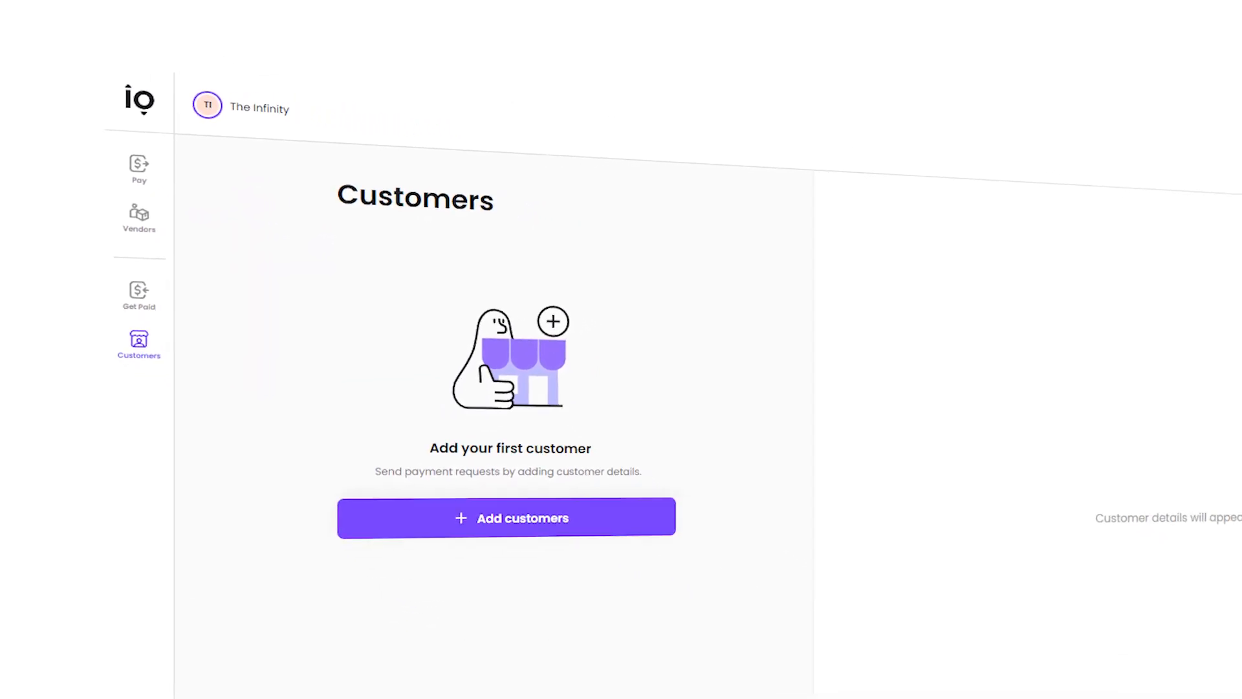
# From the Vendors tab, bring up the Add vendor form and reach its Continue button
pyautogui.click(140, 167)
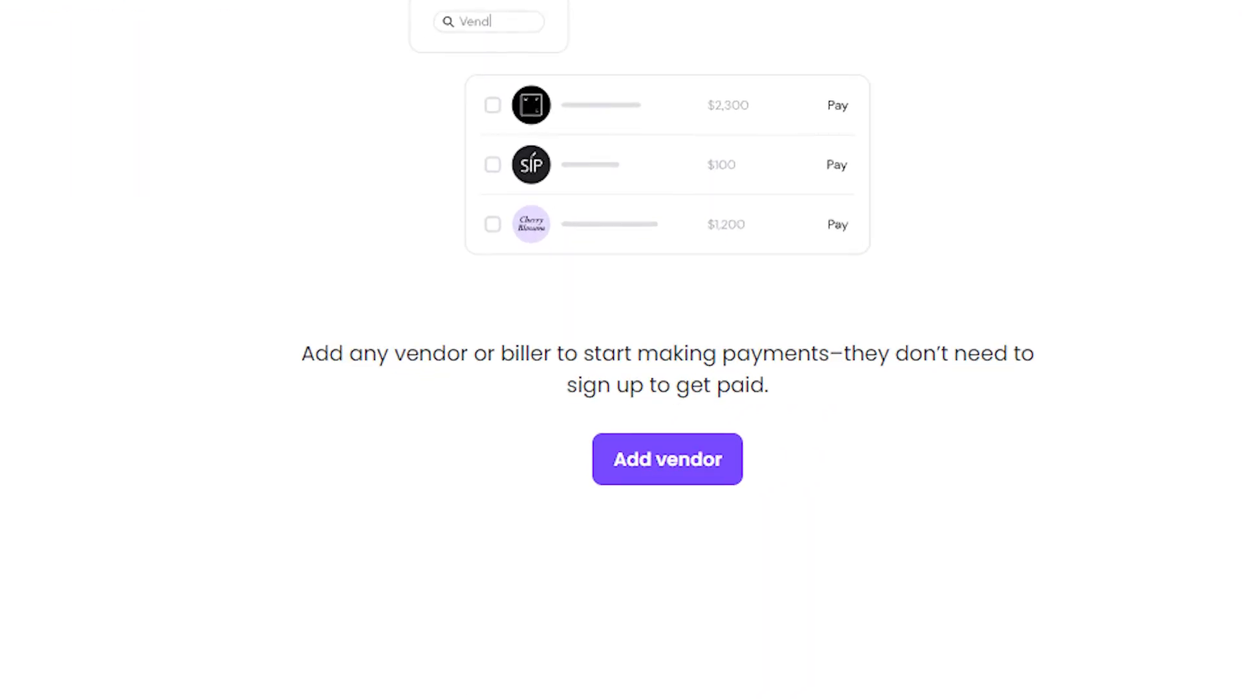
pyautogui.click(668, 459)
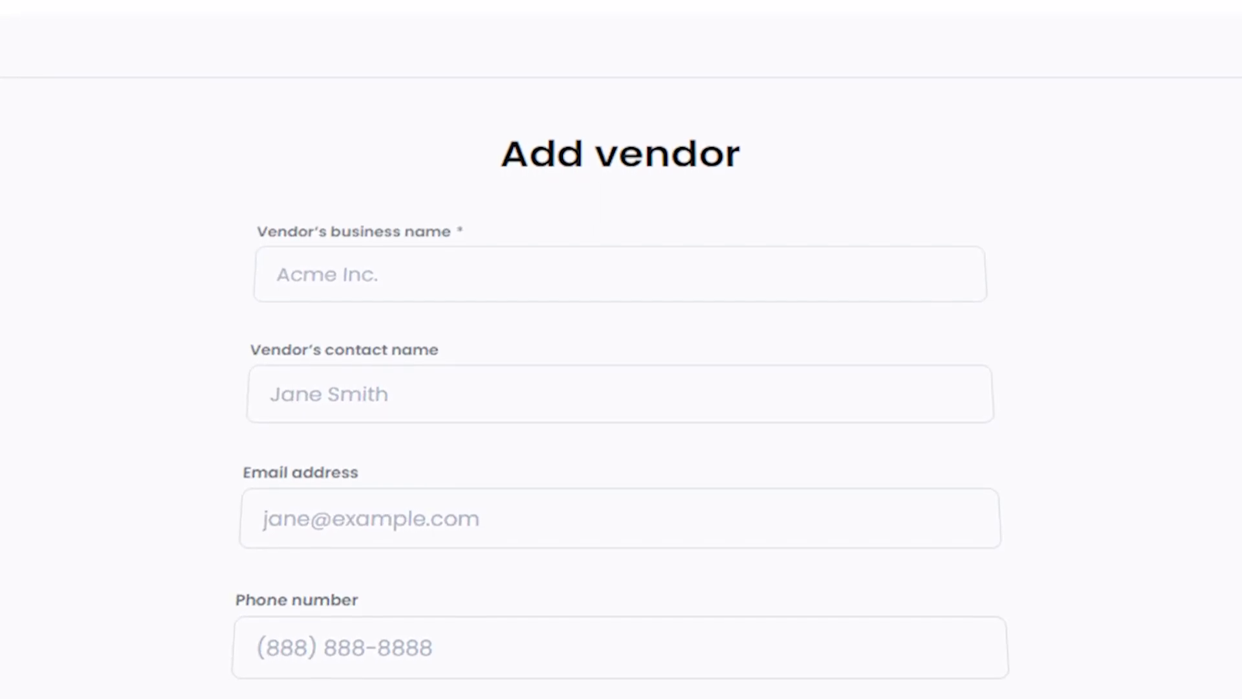
pyautogui.scroll(-3)
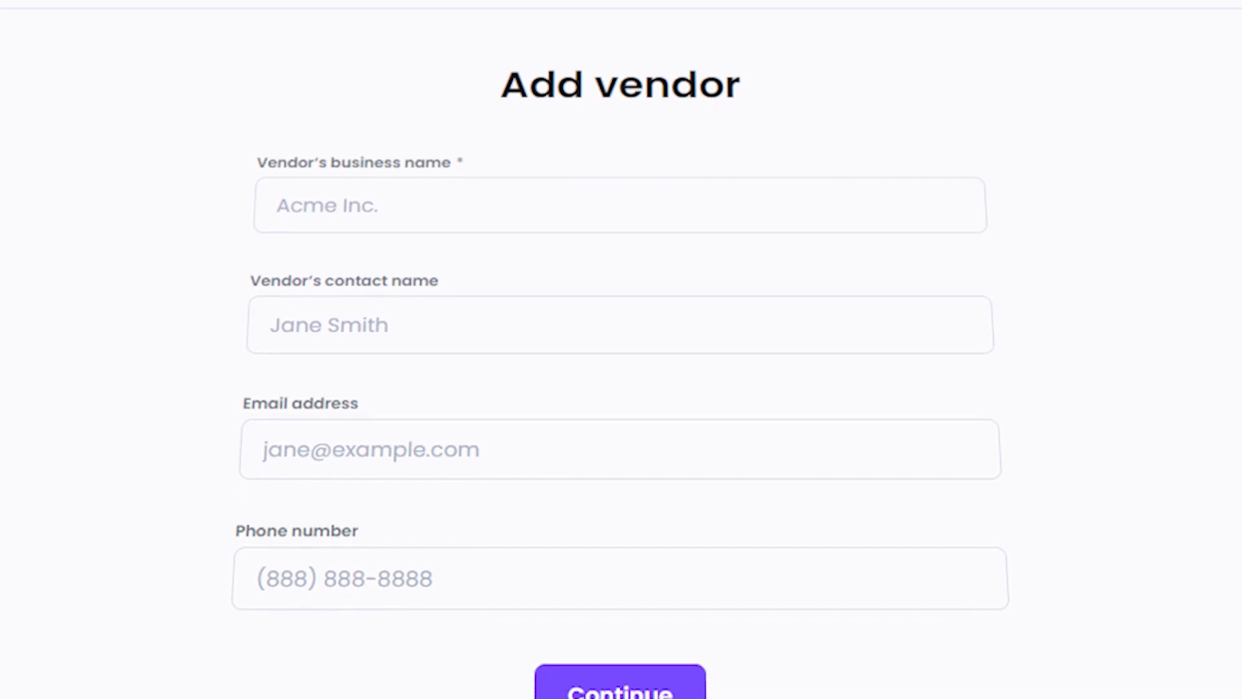
pyautogui.scroll(-3)
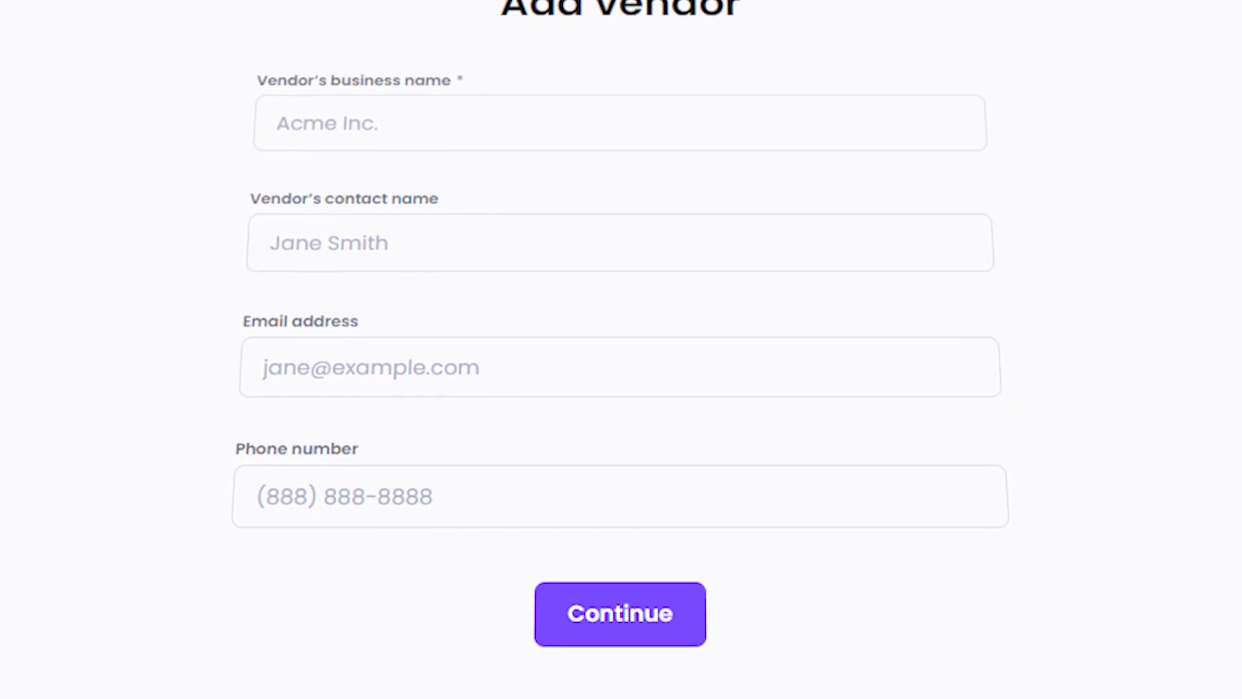